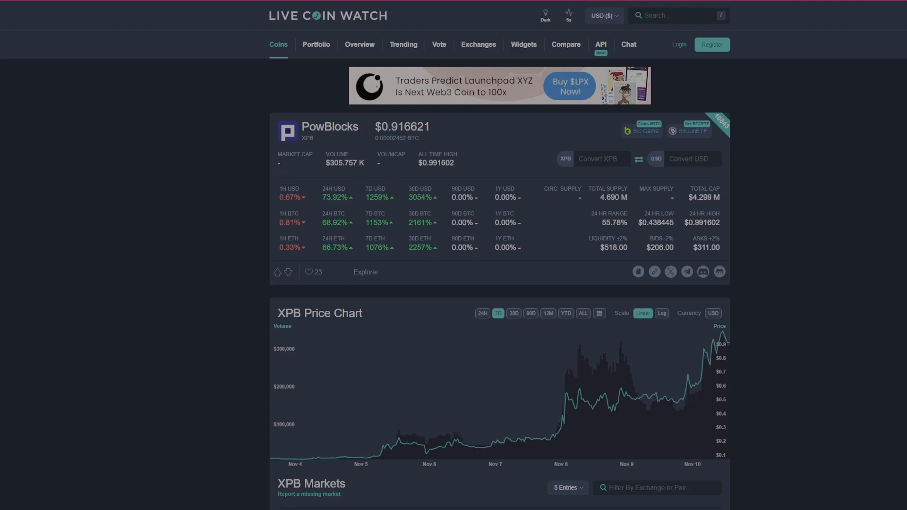
pyautogui.moveTo(560, 427)
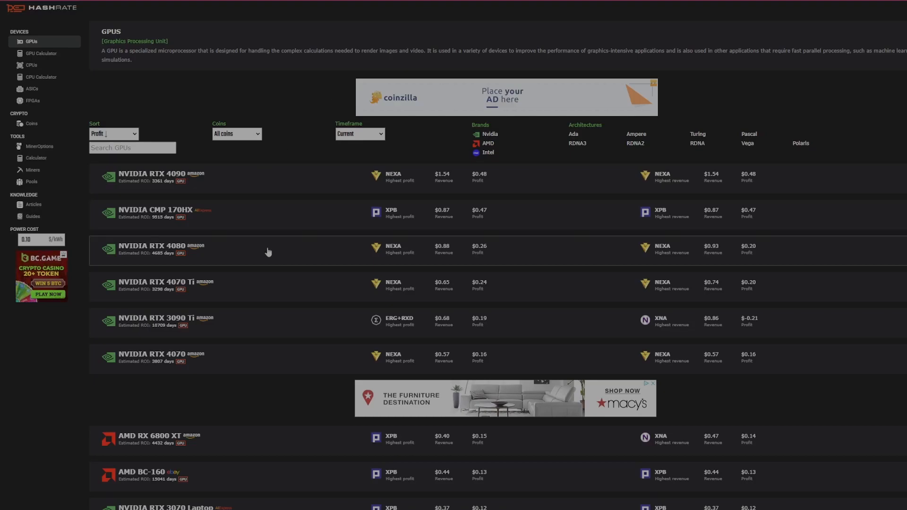
# Calculate XPB profitability with 29.84 Mh/s hashrate and 143 W power draw.
pyautogui.scroll(-3)
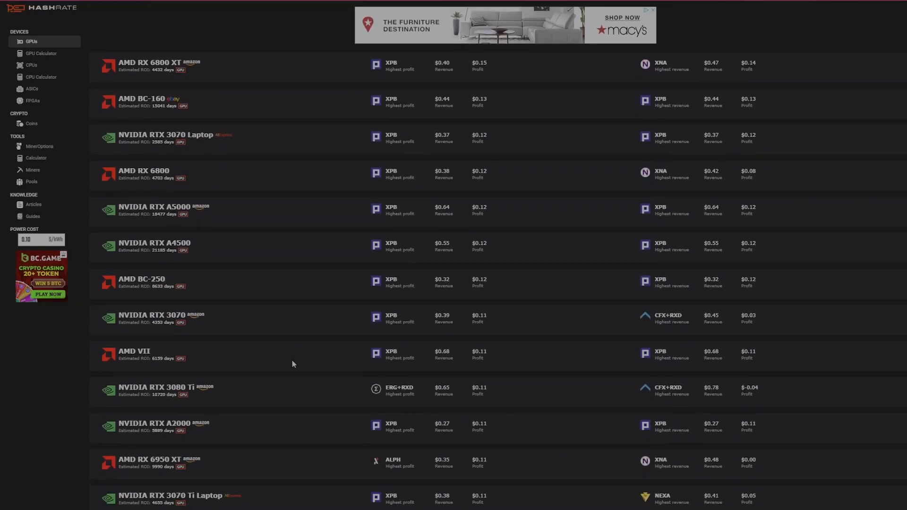
pyautogui.scroll(-3)
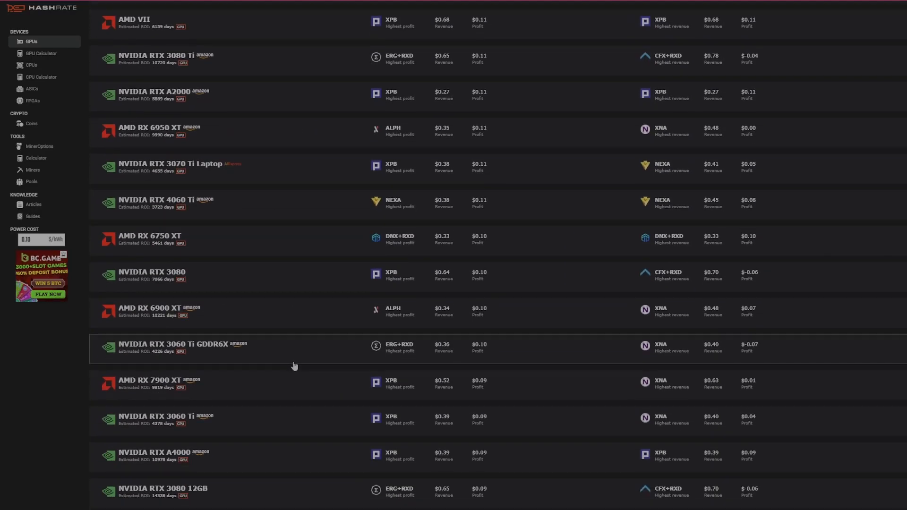
pyautogui.scroll(-3)
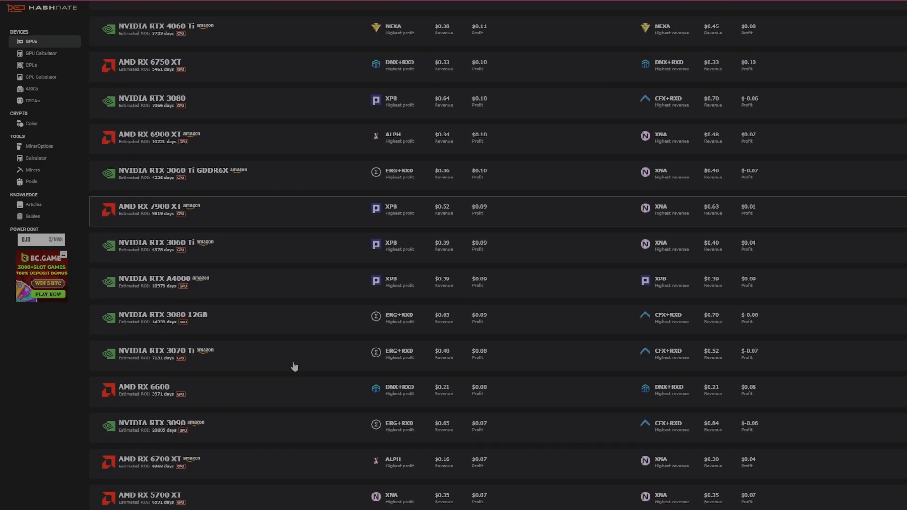
pyautogui.scroll(3)
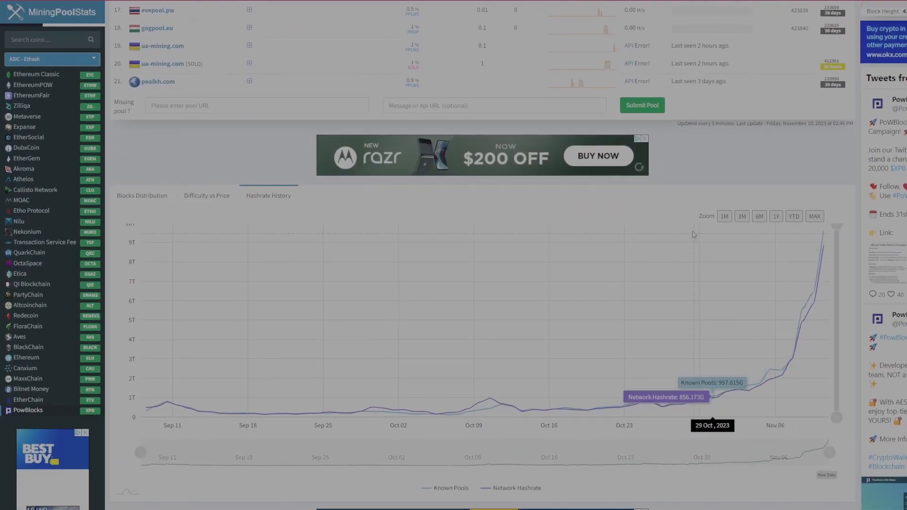
pyautogui.moveTo(786, 161)
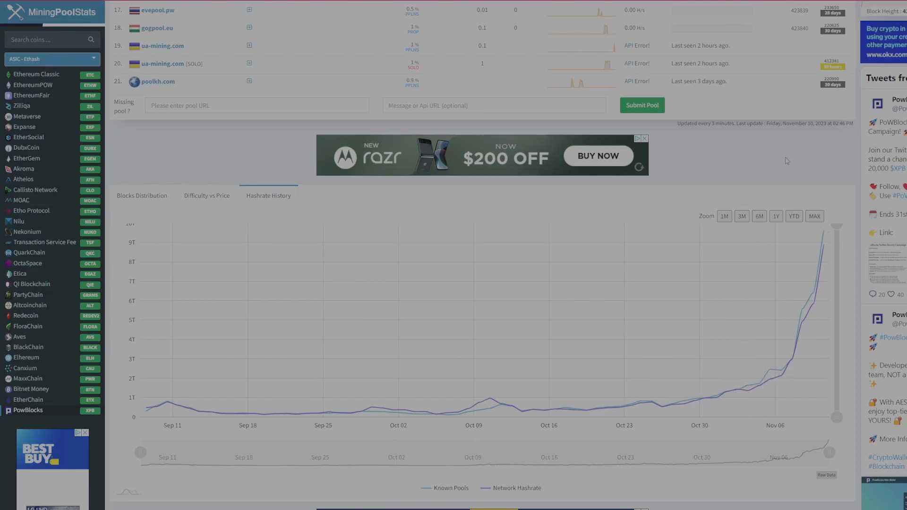
pyautogui.moveTo(698, 402)
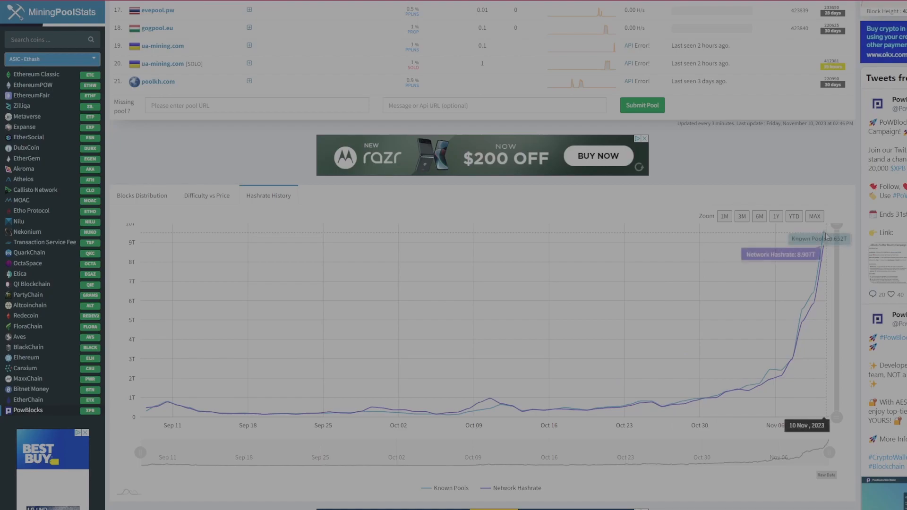
pyautogui.moveTo(826, 237)
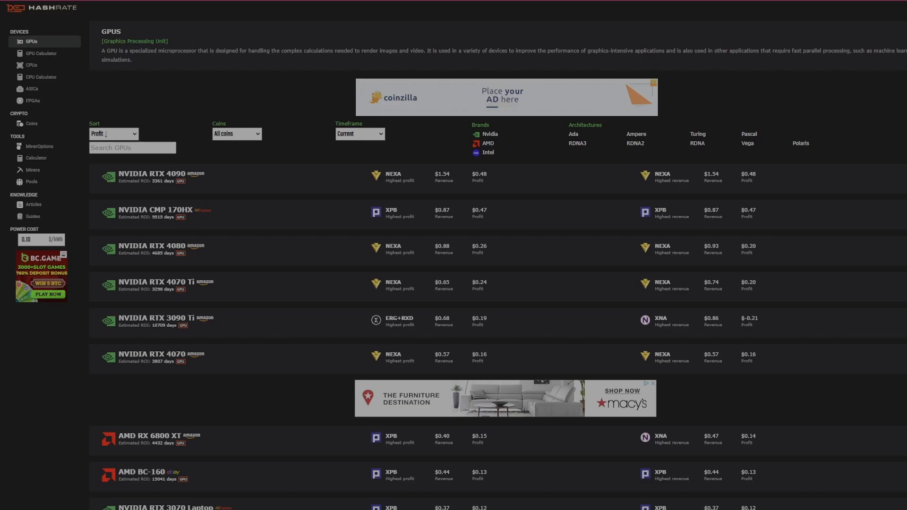
pyautogui.click(35, 158)
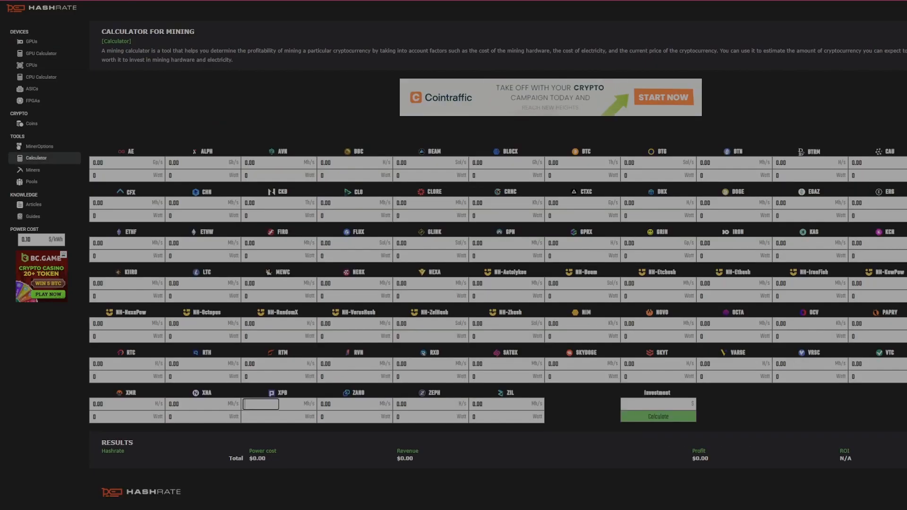
pyautogui.write('29.84')
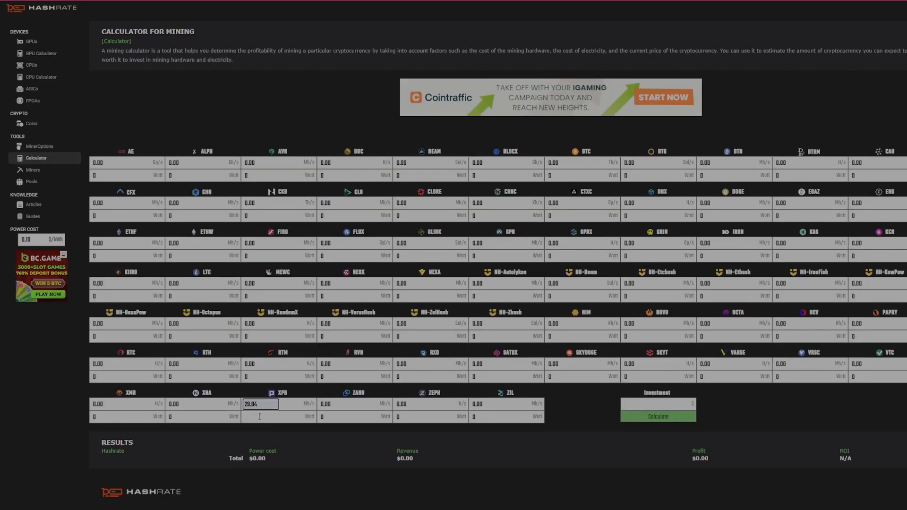
pyautogui.click(260, 417)
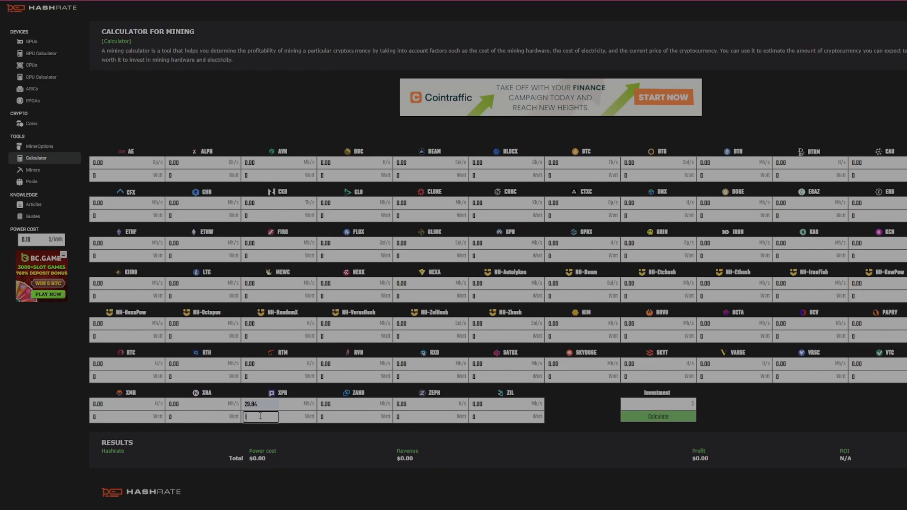
pyautogui.write('143')
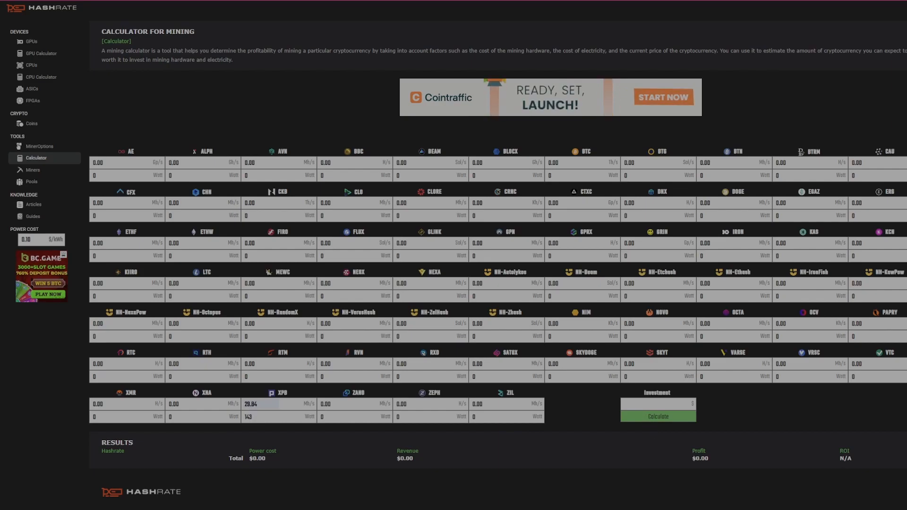
pyautogui.click(658, 416)
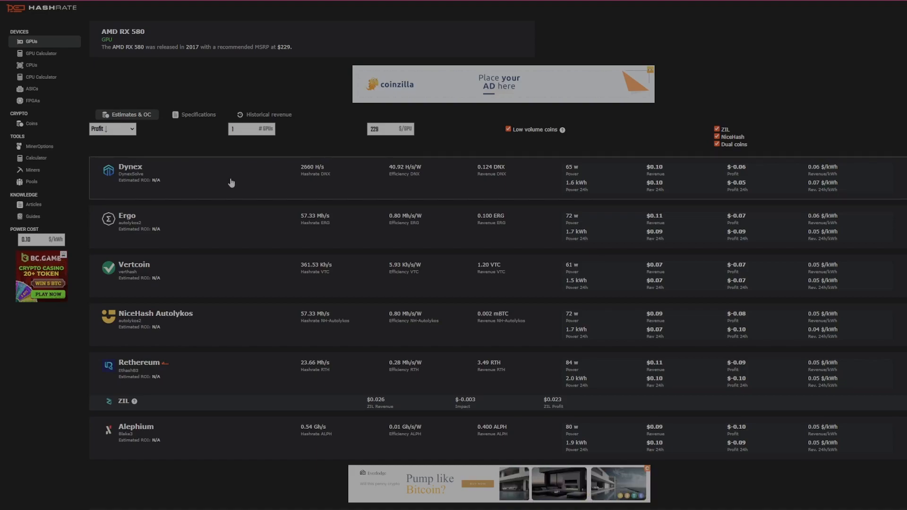
pyautogui.moveTo(237, 242)
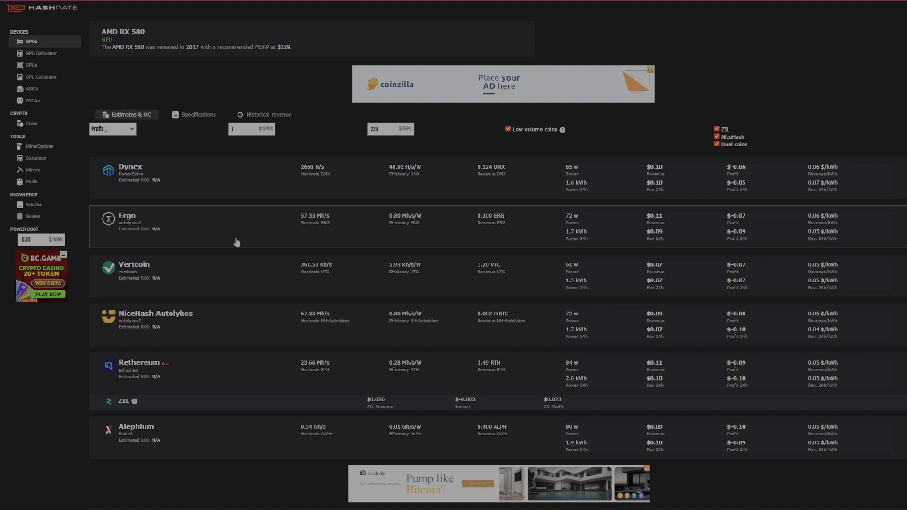
# Scroll the RX 580 list to PowBlocks: 32.22 Mh/s, 135 W, −$0.12 profit.
pyautogui.scroll(-3)
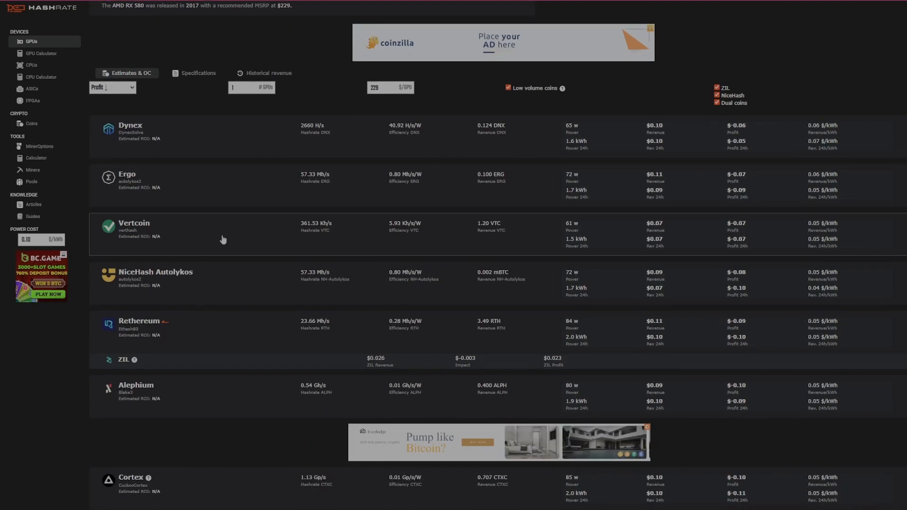
pyautogui.scroll(-3)
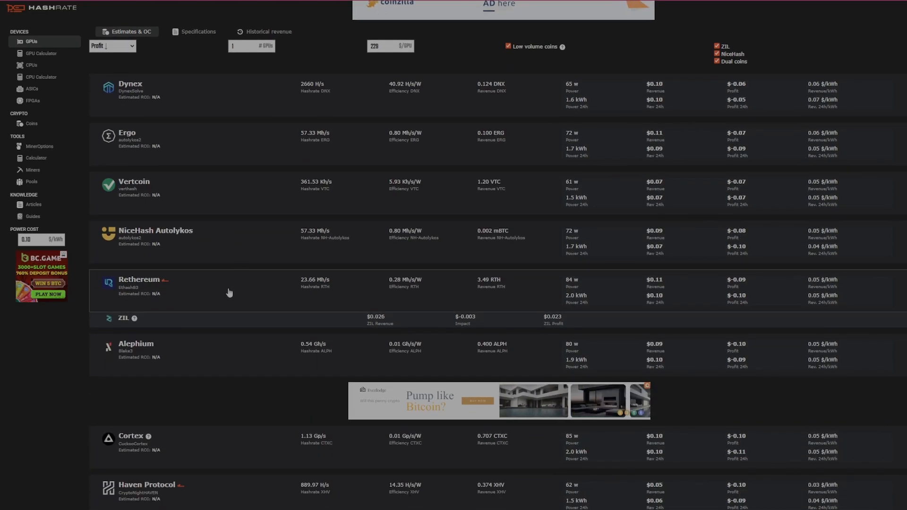
pyautogui.scroll(-3)
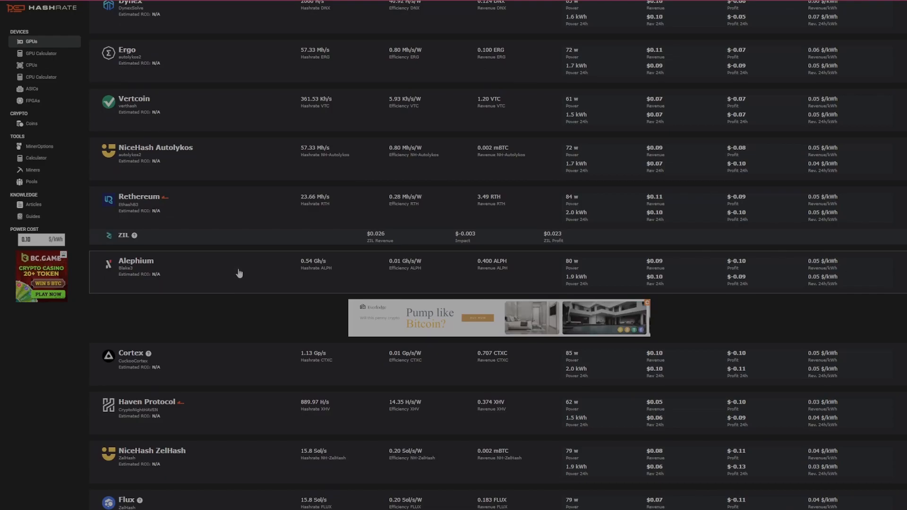
pyautogui.scroll(-3)
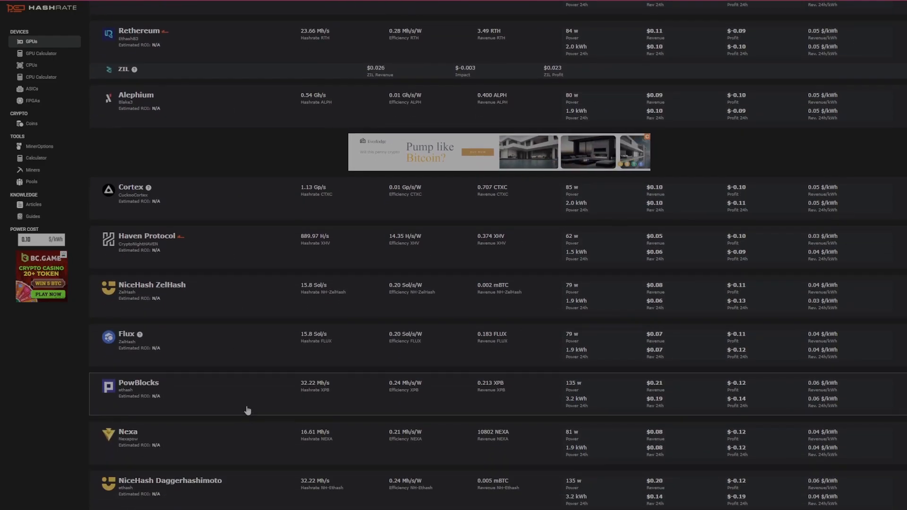